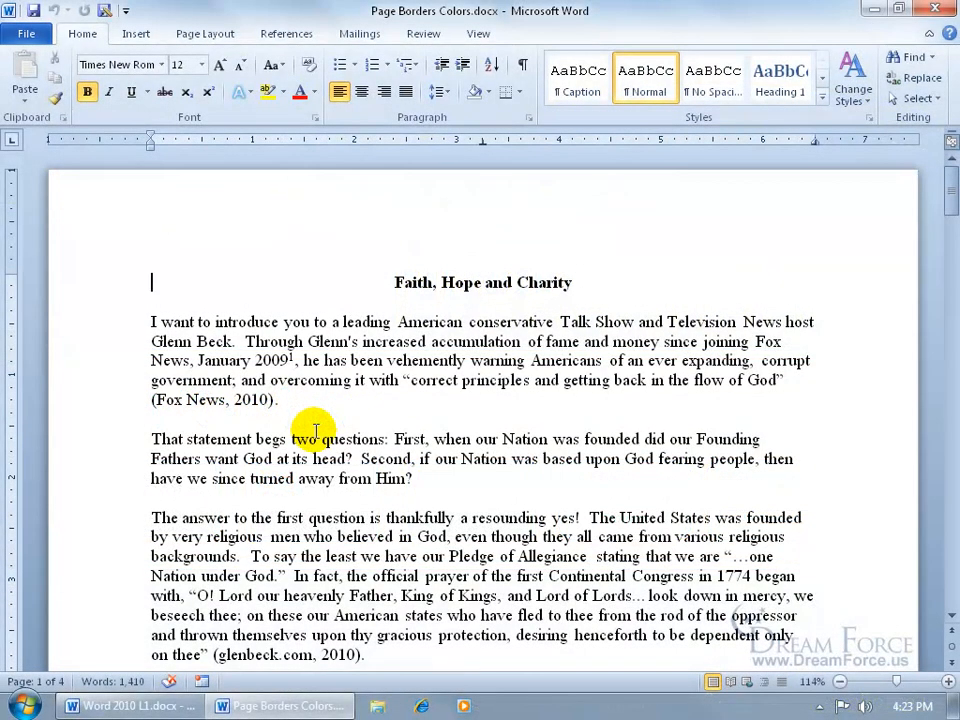
mouse_move(532, 420)
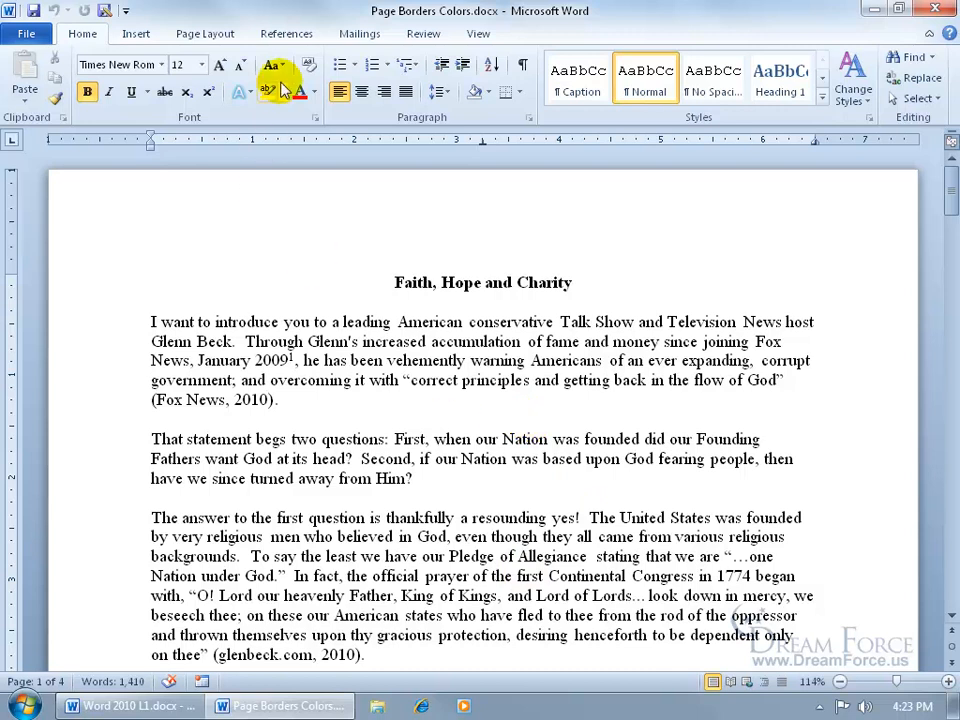
Show the Page Layout ribbon with the page background options.
click(204, 32)
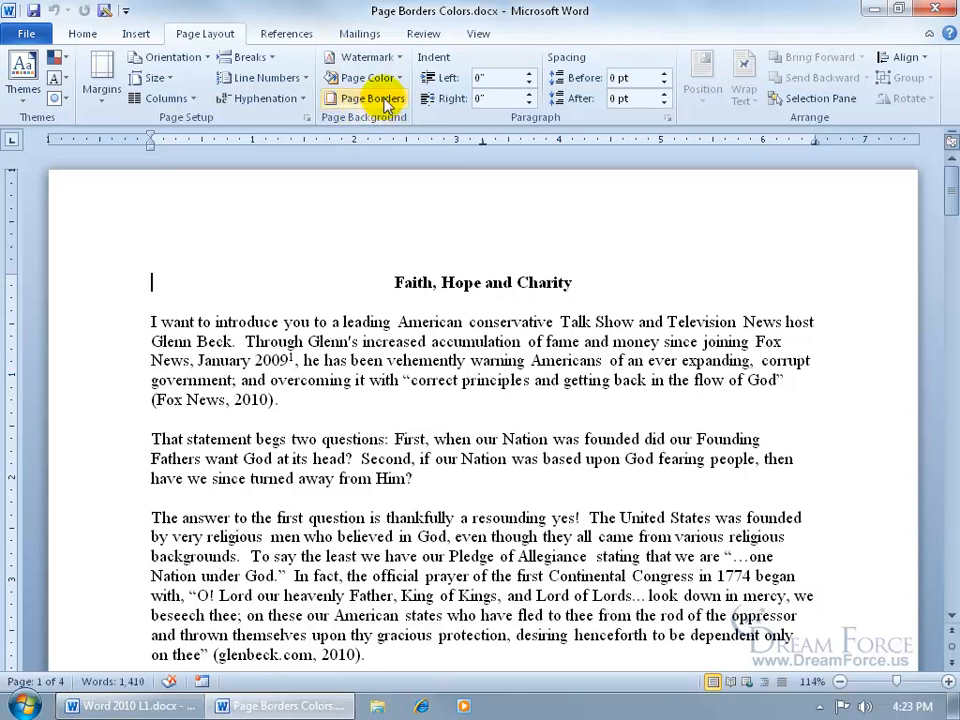
Bring up Borders and Shading and land on the Page Border settings for the whole document.
click(372, 98)
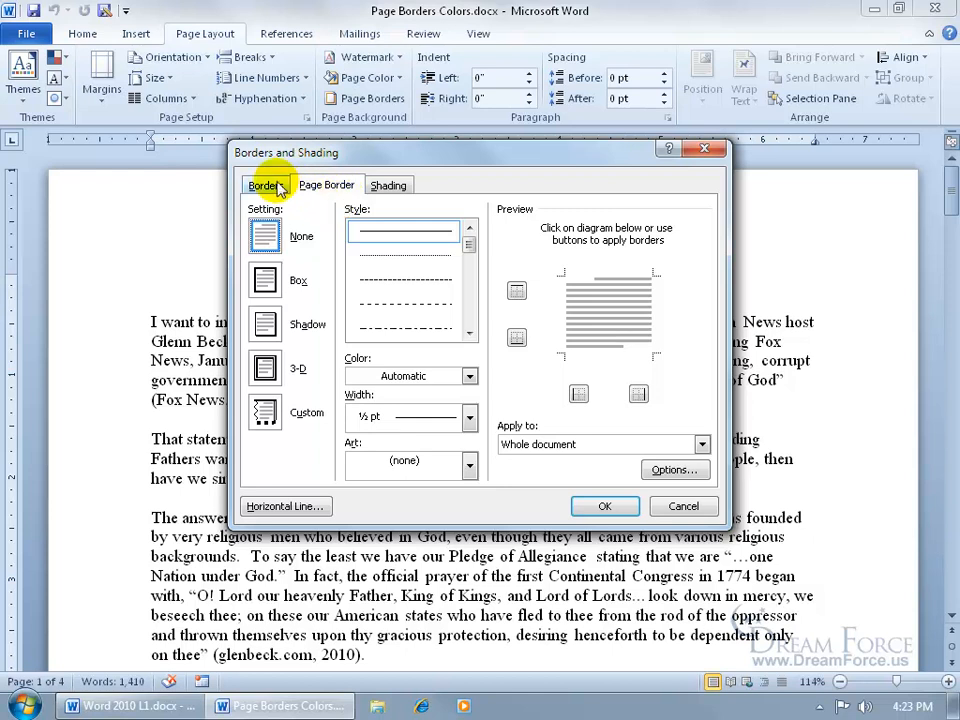
click(388, 184)
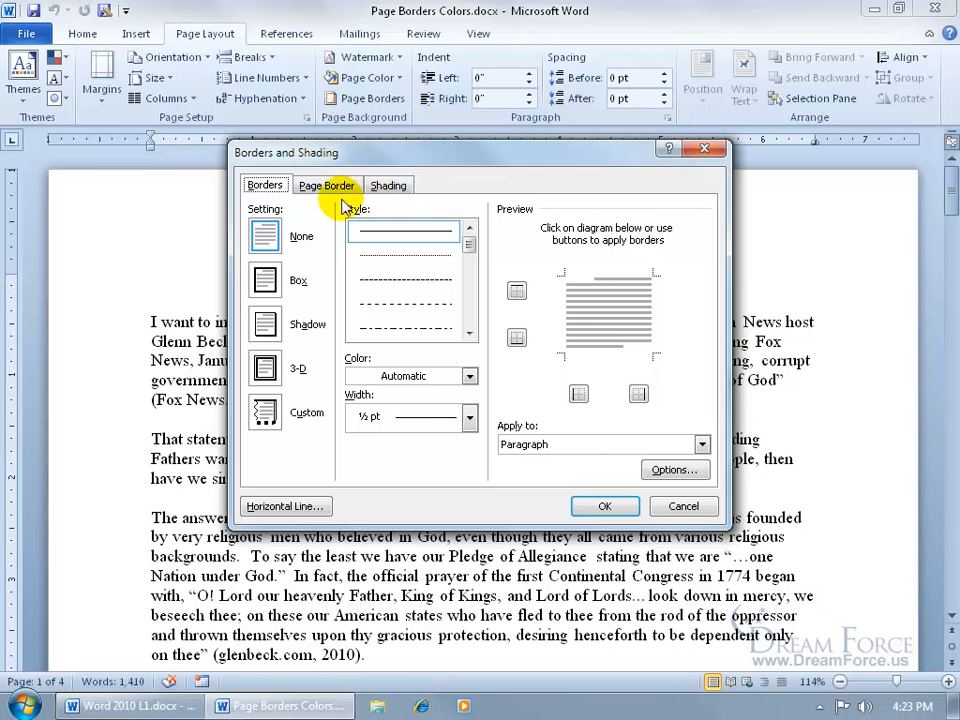
mouse_move(320, 208)
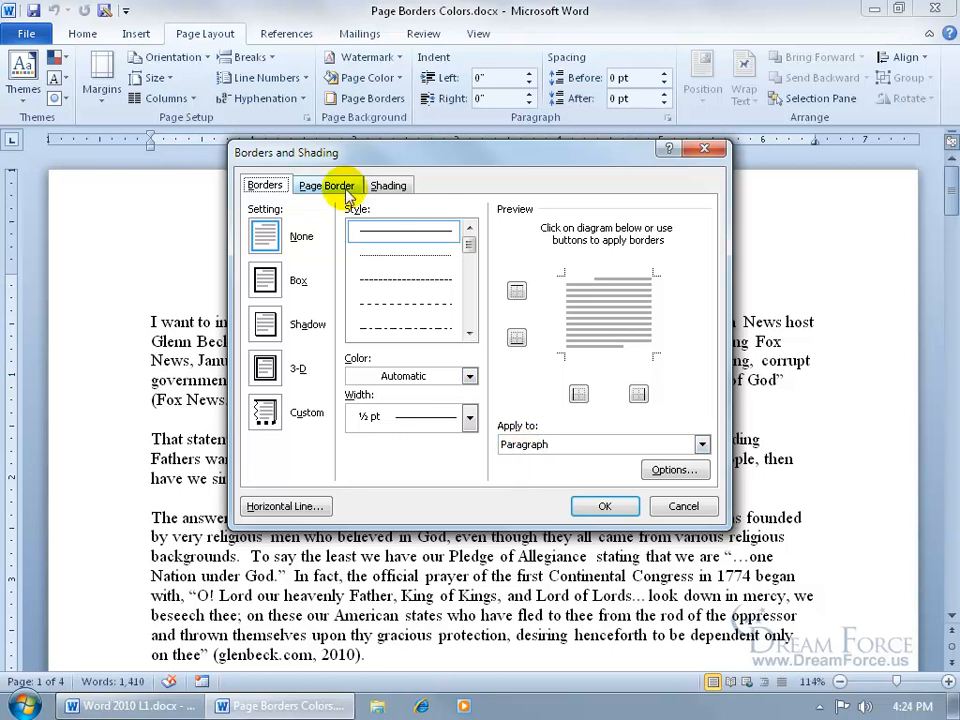
click(388, 184)
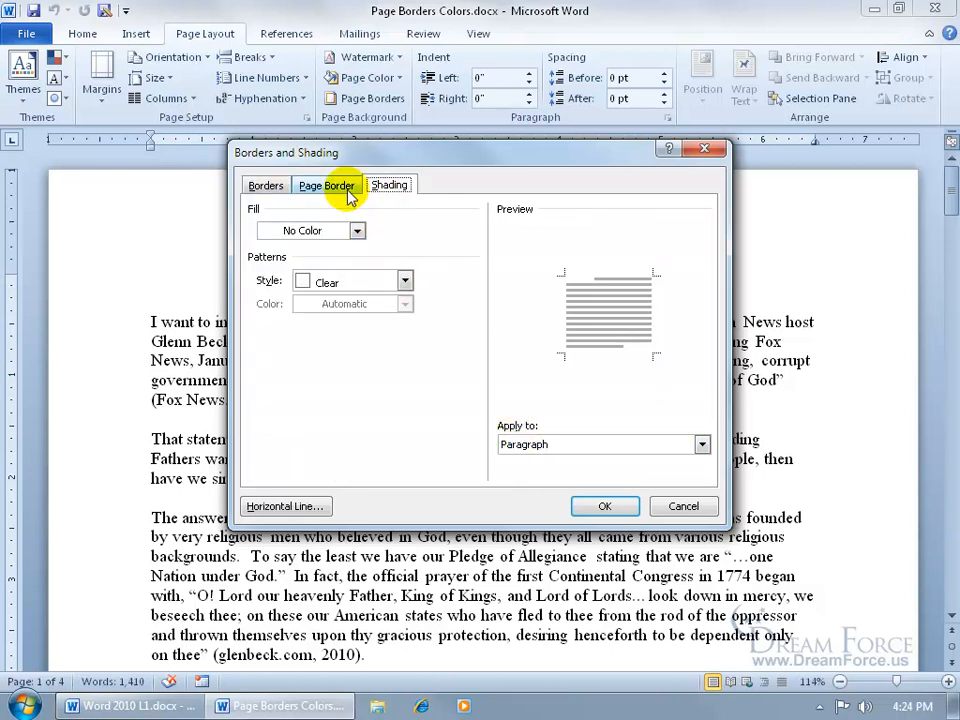
click(326, 184)
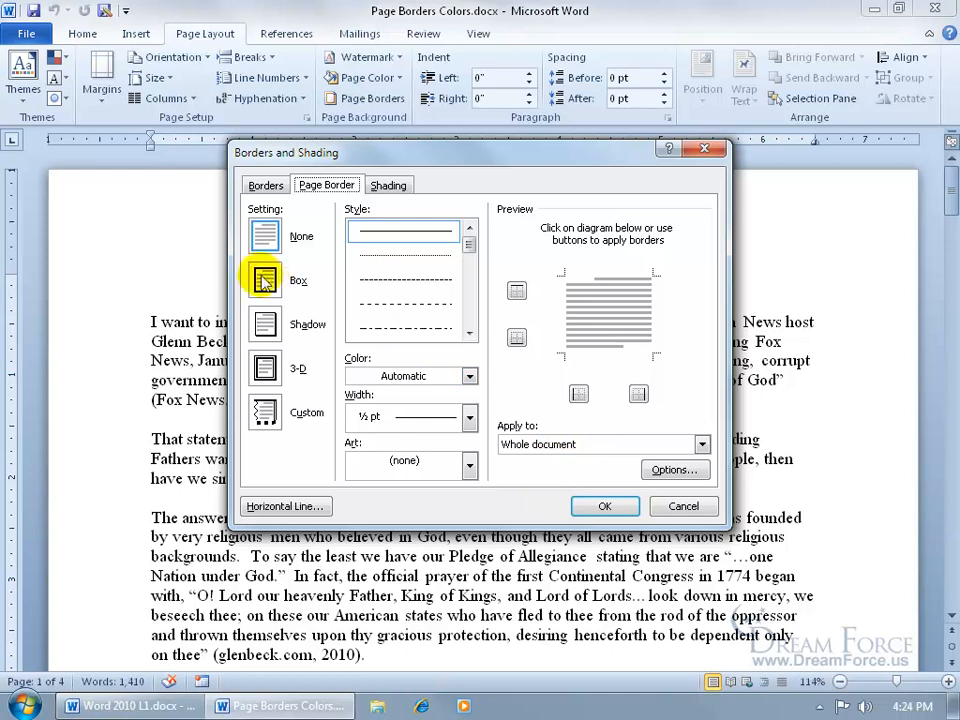
Choose a Shadow page border with a blue line colour in the preview.
click(264, 278)
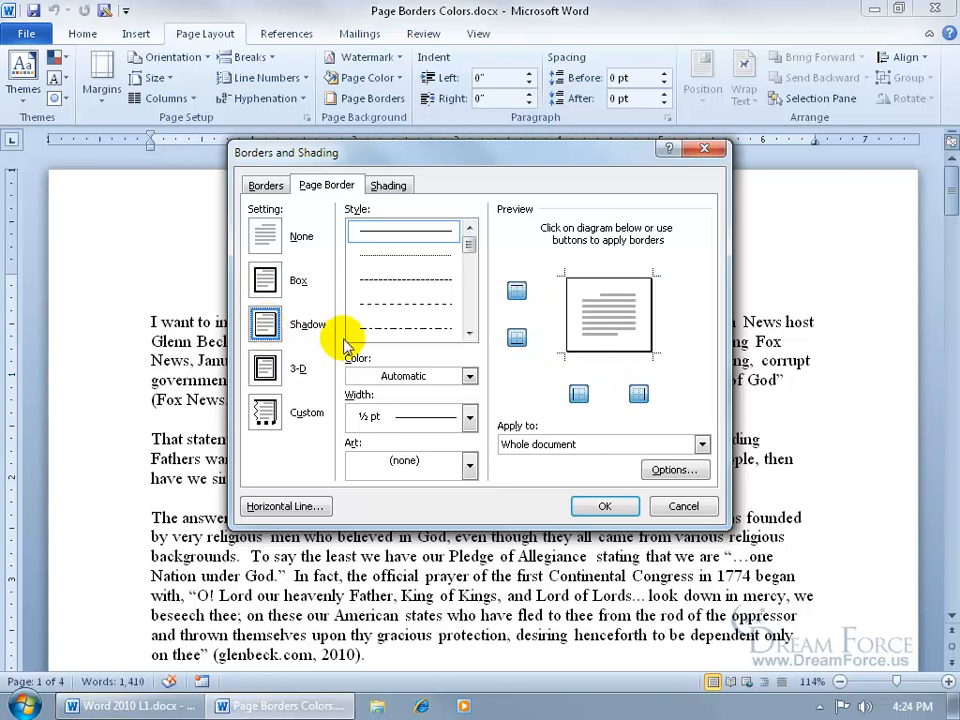
mouse_move(578, 364)
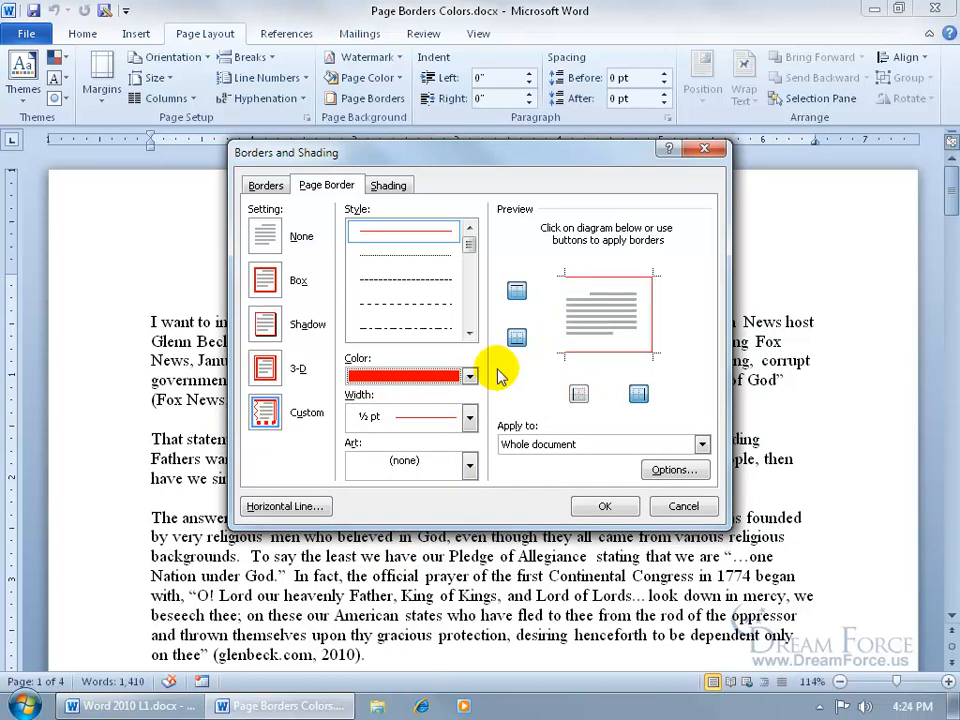
click(468, 376)
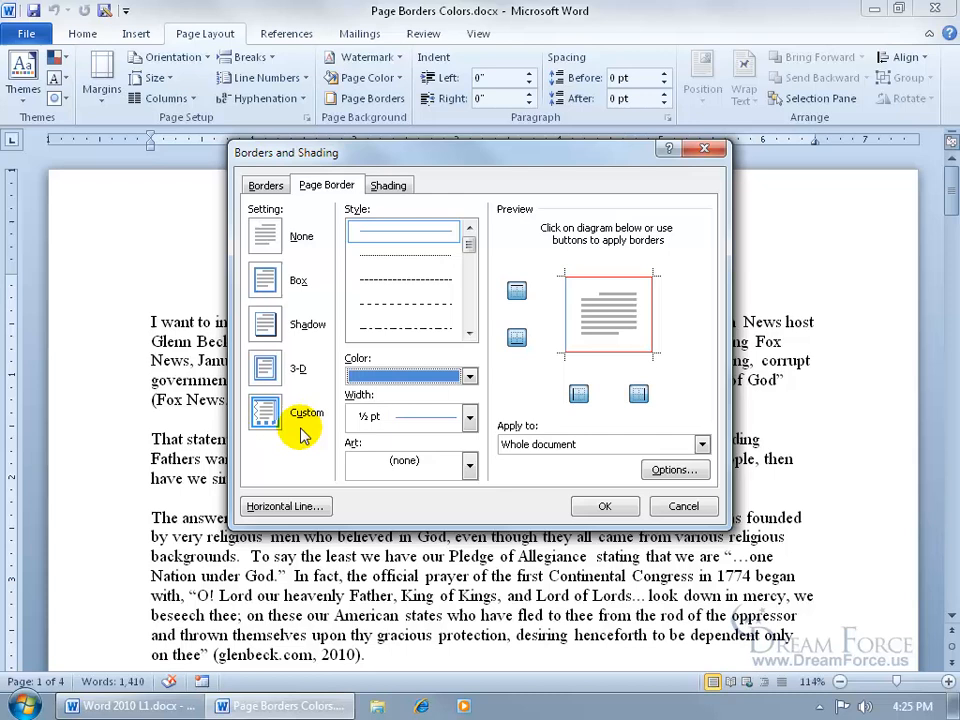
click(264, 324)
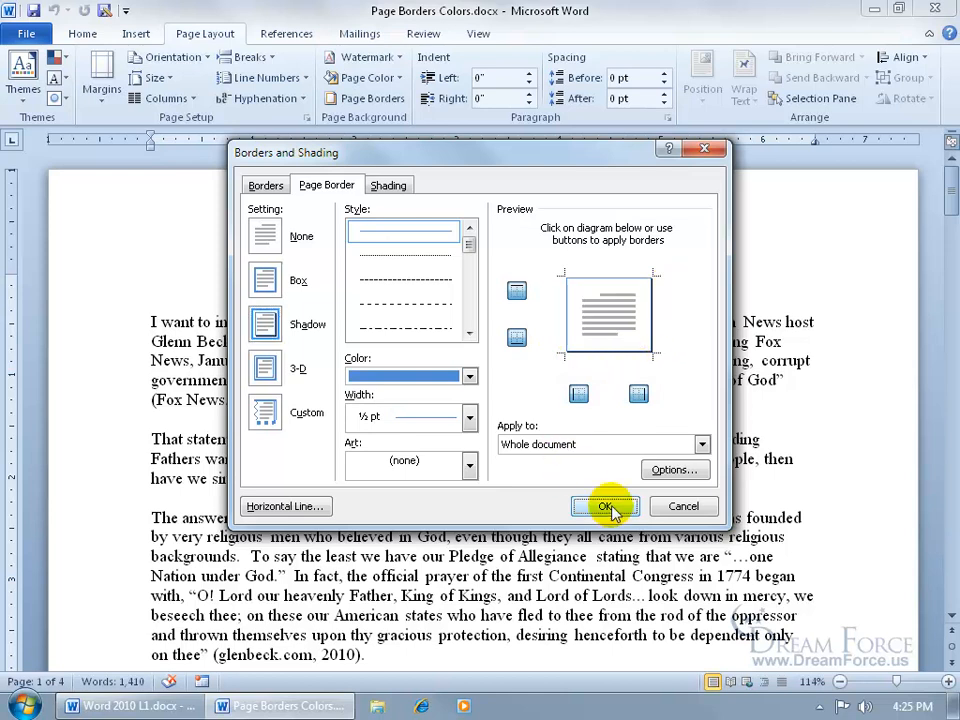
Apply the blue shadow border and check it frames every page of the essay.
click(604, 506)
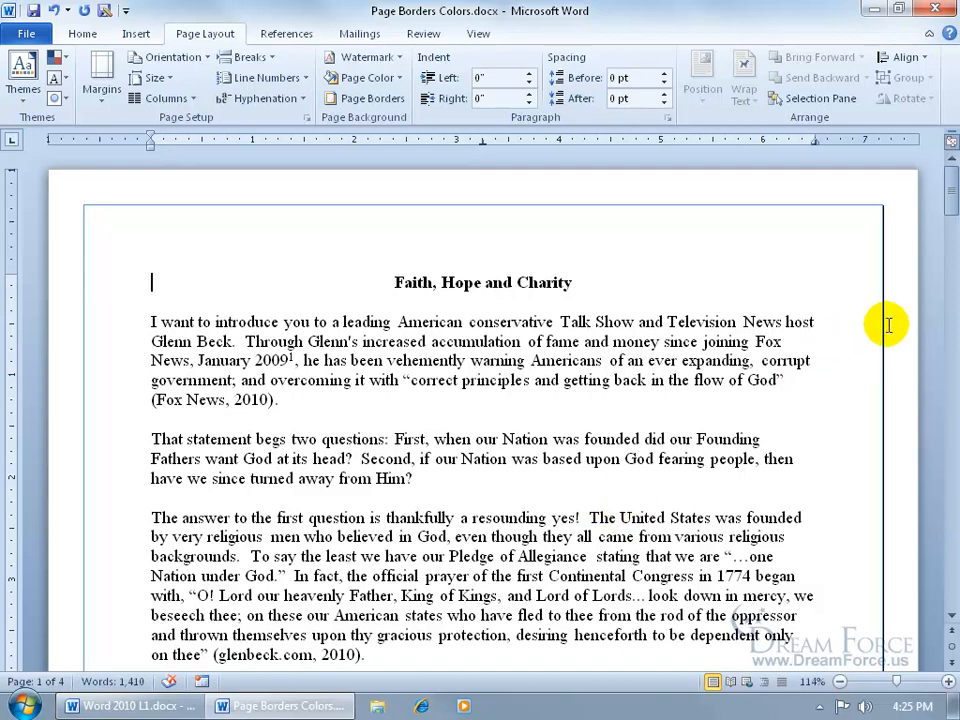
scroll(down, 3)
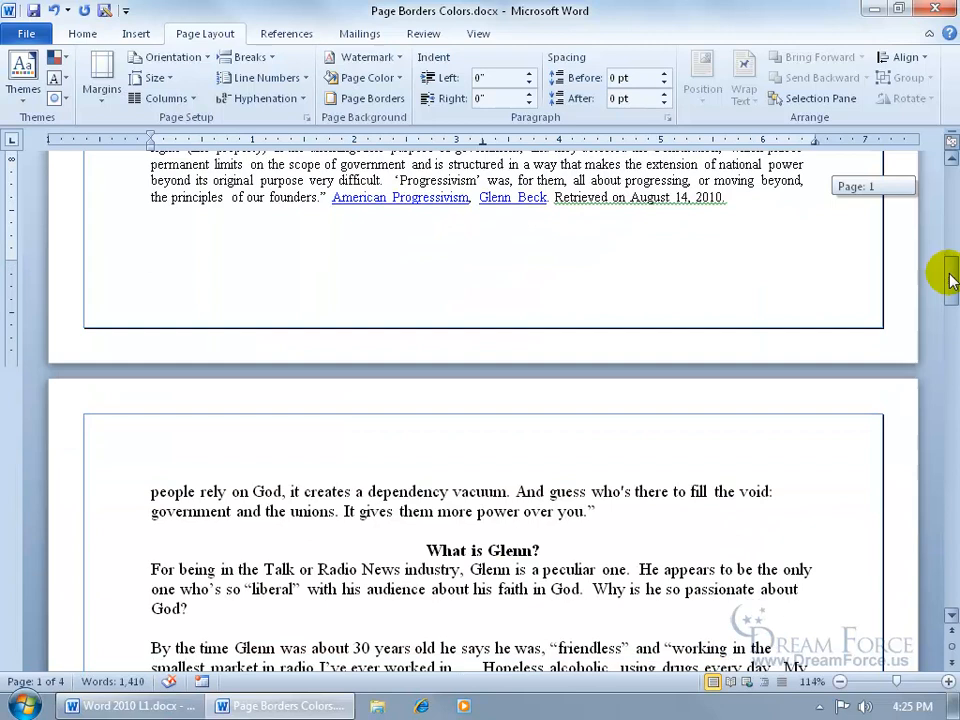
scroll(down, 3)
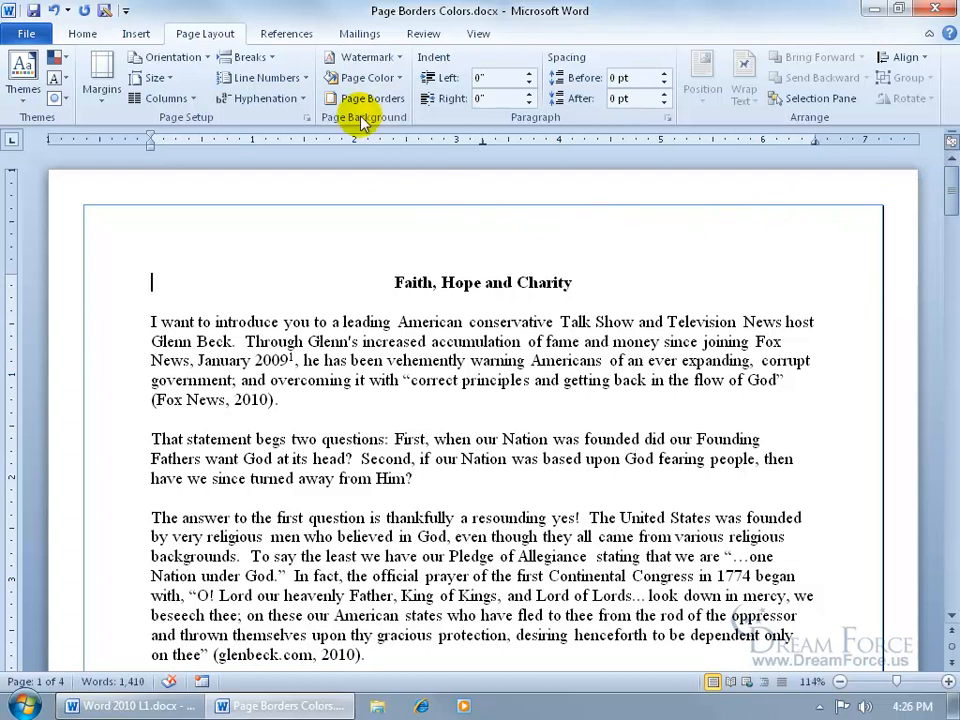
Replace the shadow border with the red apples Art border on all pages.
click(372, 98)
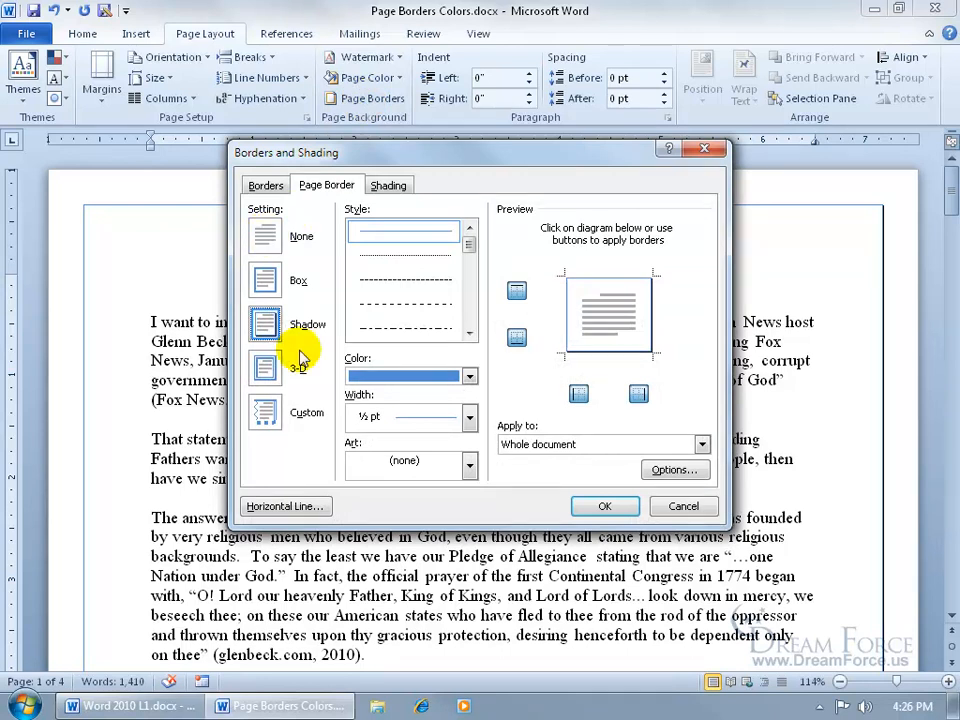
click(468, 464)
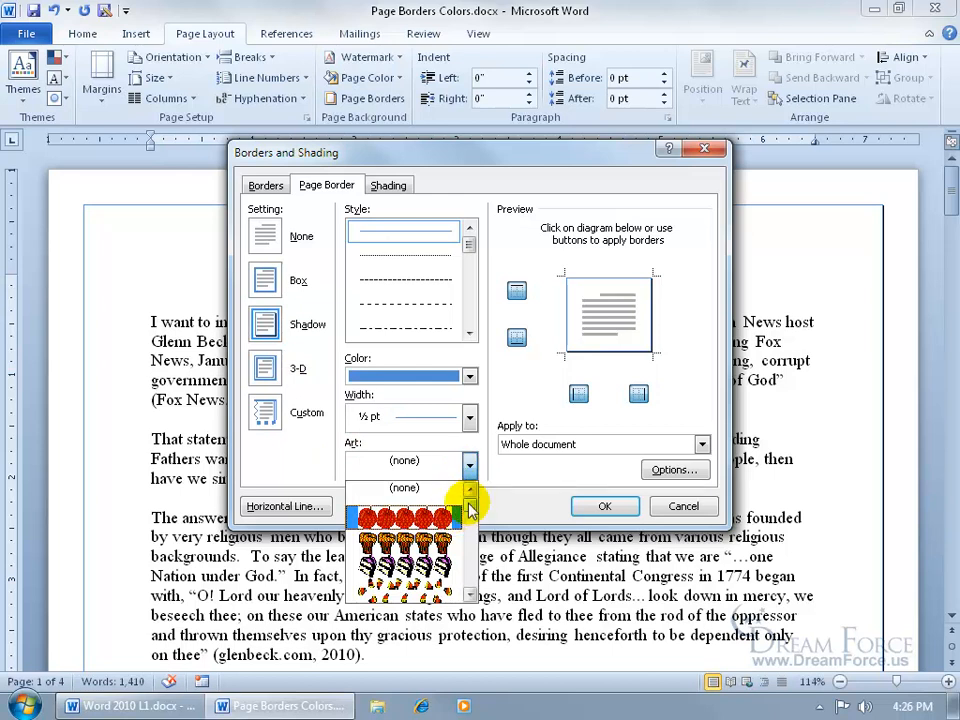
click(404, 520)
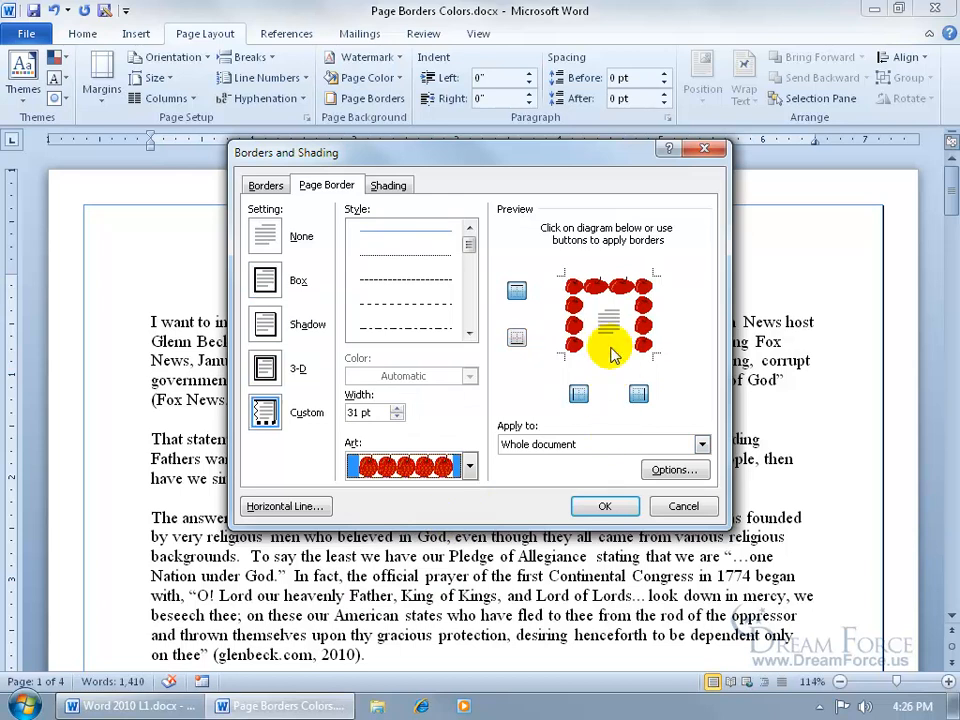
click(604, 506)
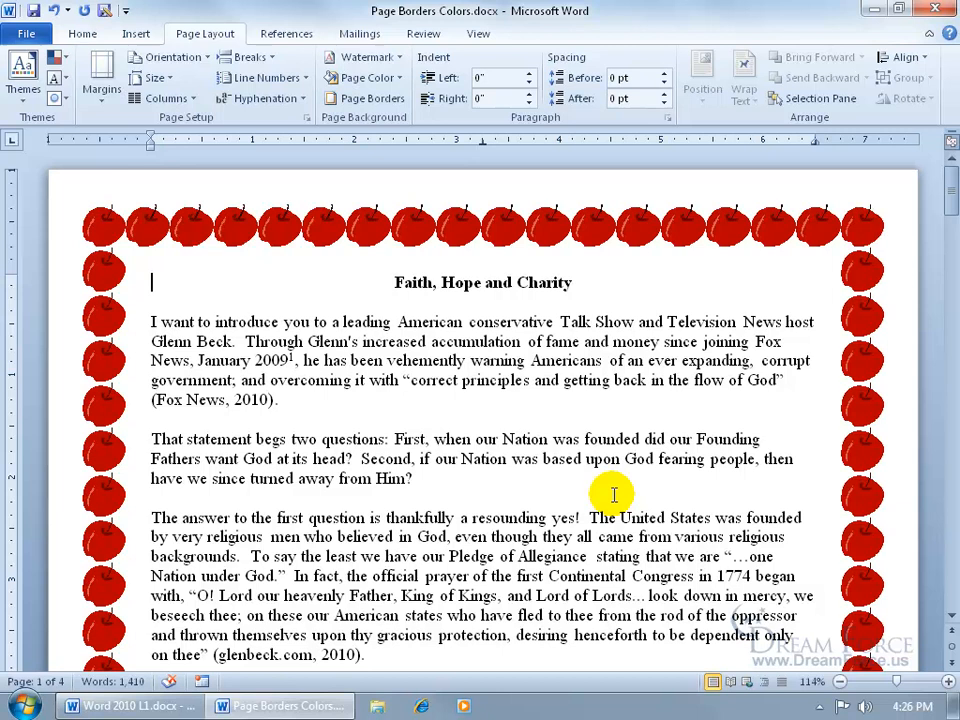
Set the page border to None so the apple border disappears from the pages.
click(372, 98)
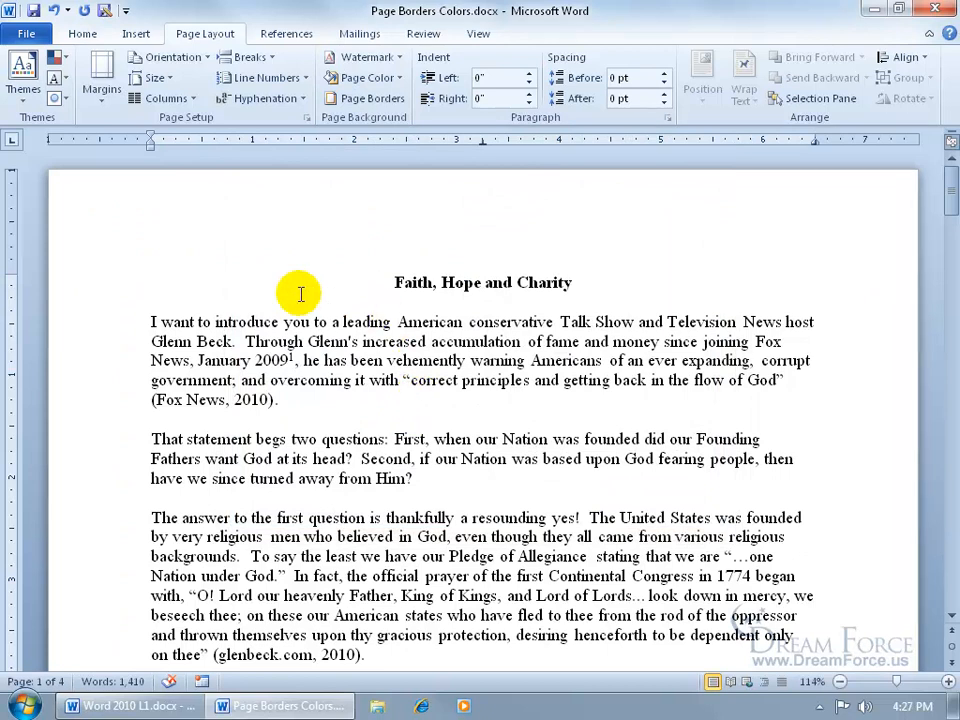
click(152, 282)
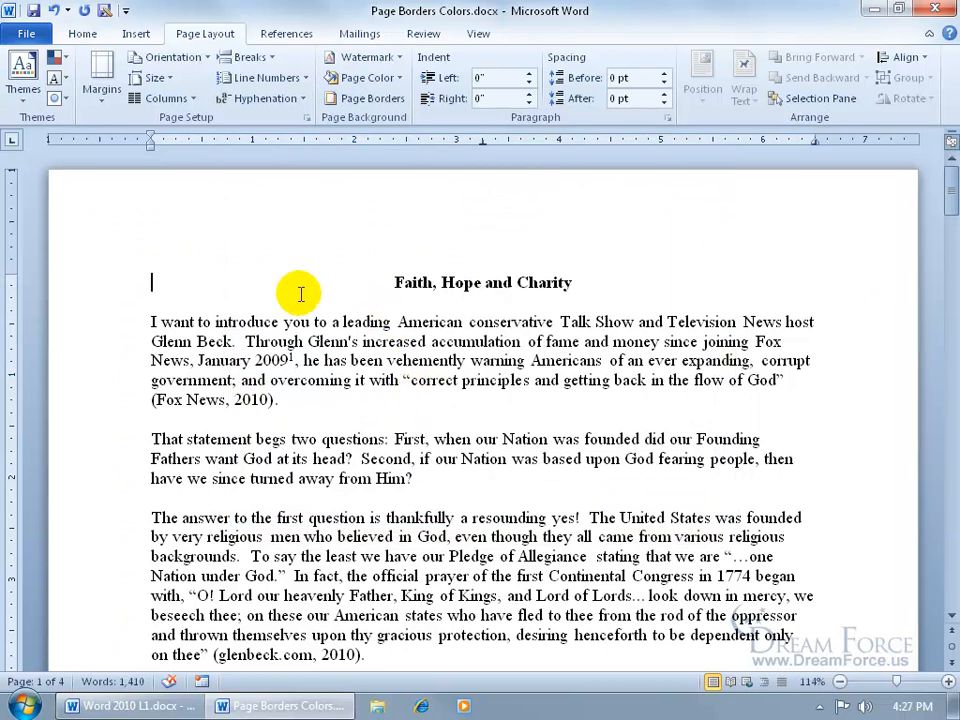
click(360, 76)
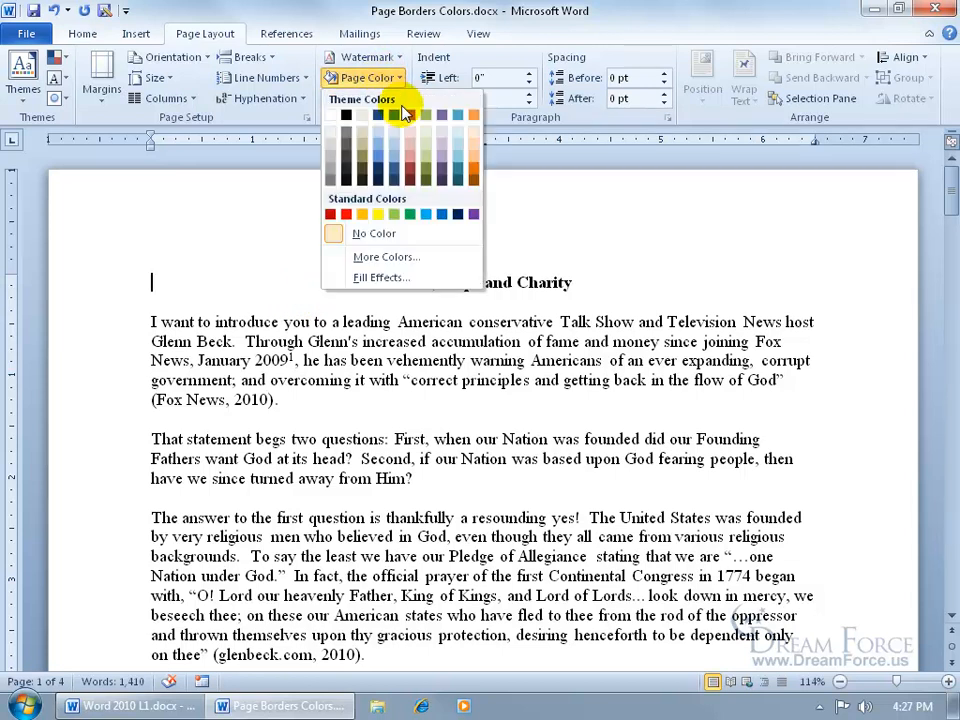
Fill the pages with the light pink theme colour (Accent 2, Lighter 80%).
click(412, 140)
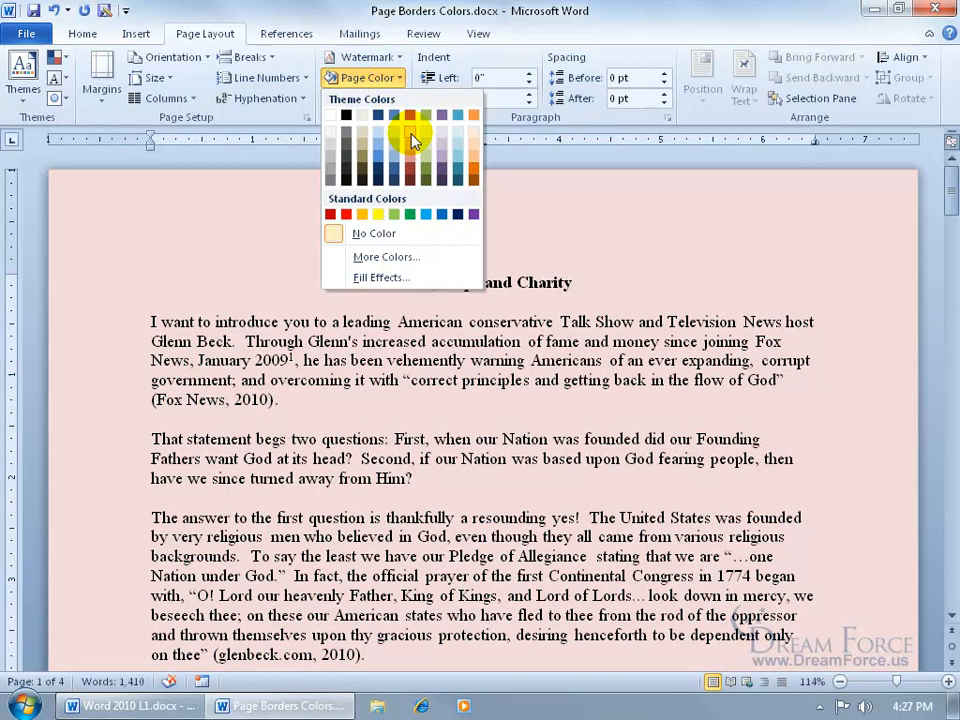
mouse_move(410, 140)
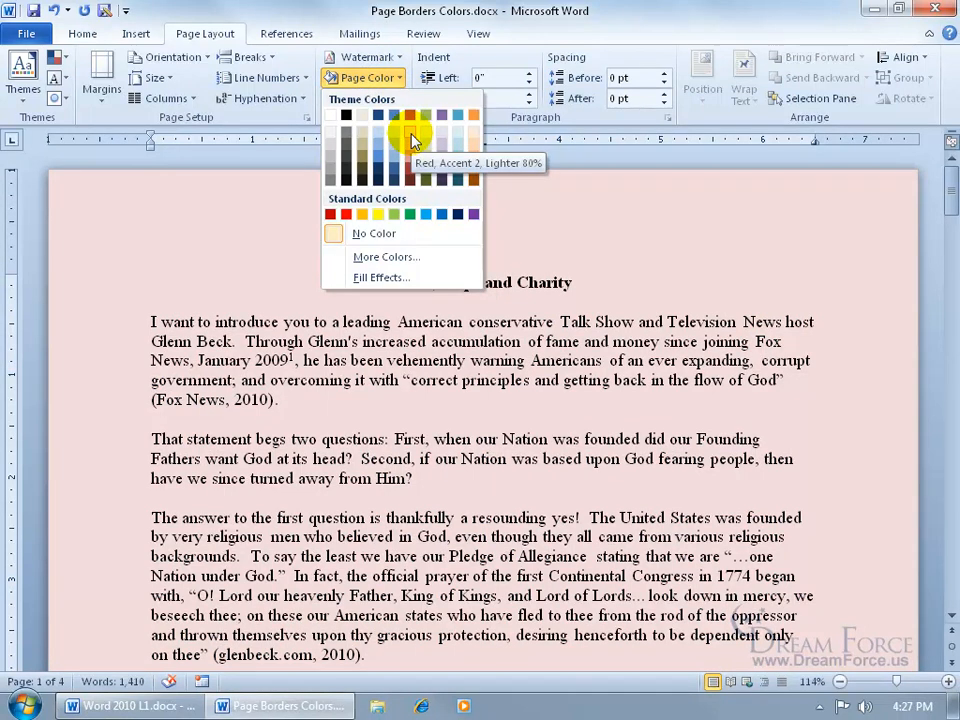
click(410, 140)
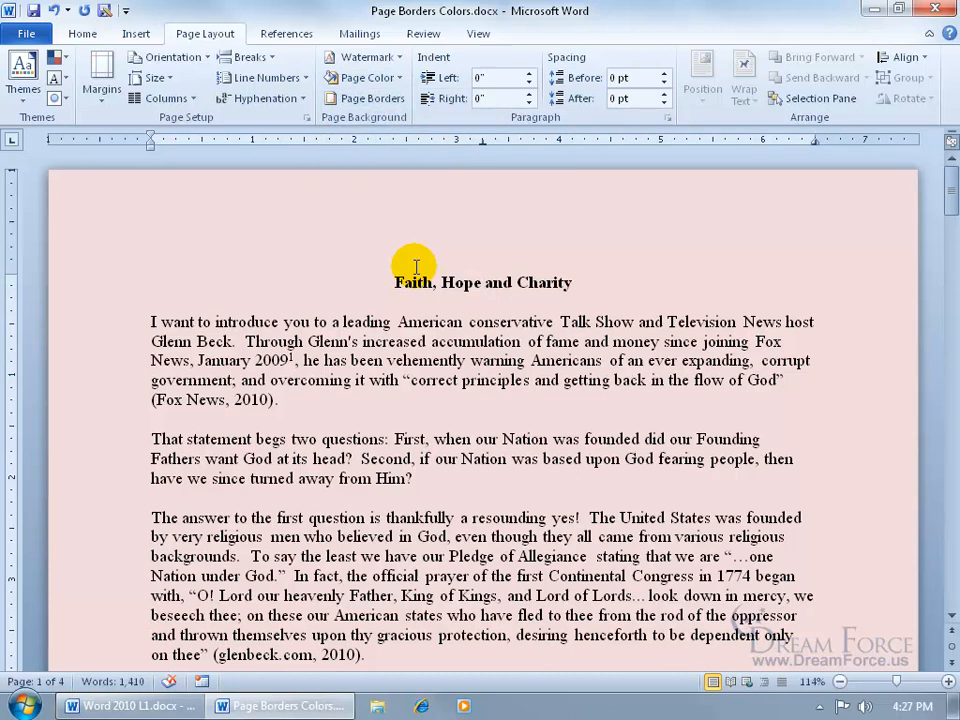
click(366, 78)
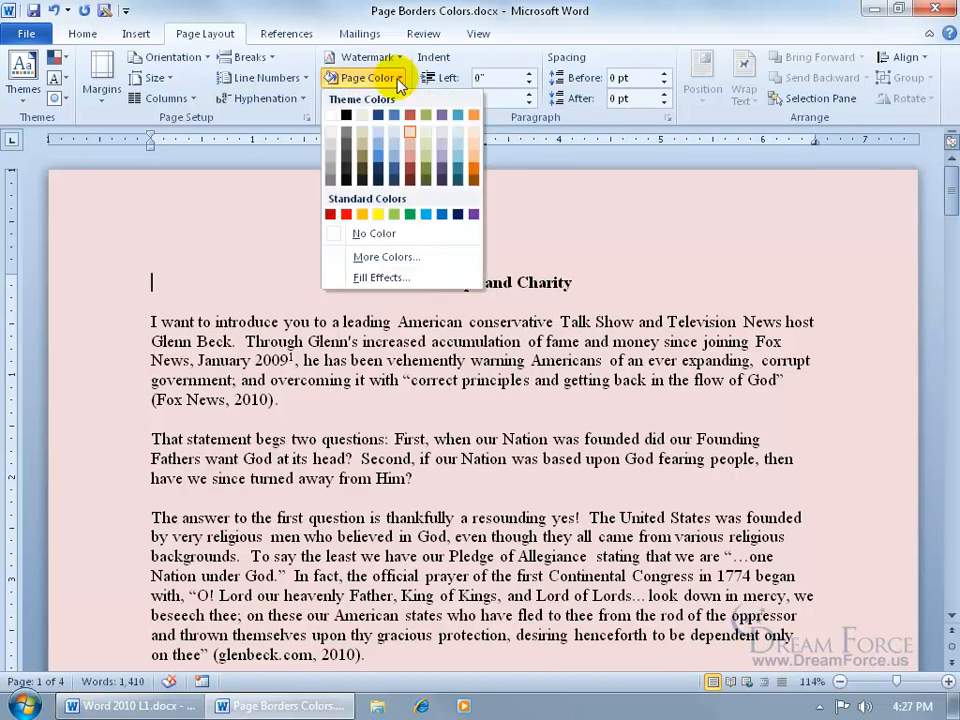